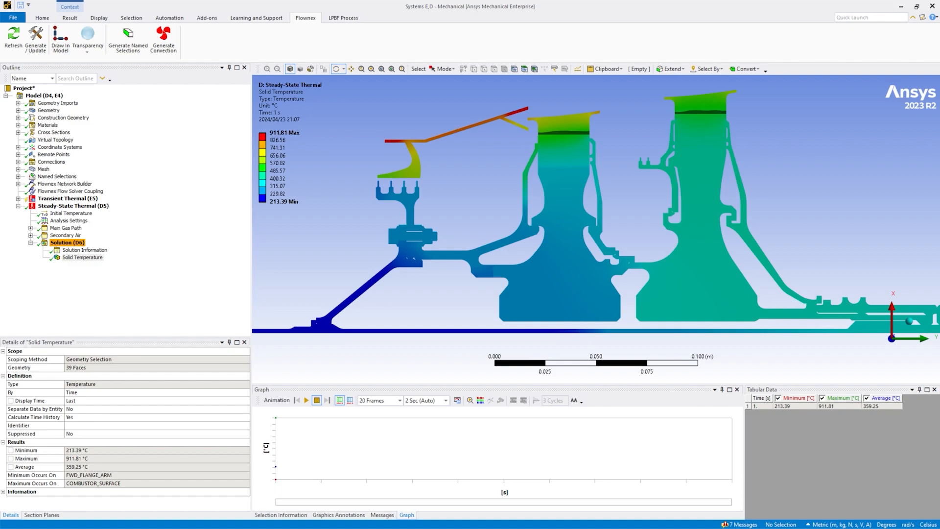
# Expand Flownex Network Builder > Secondary Air and list its component types
pyautogui.click(71, 191)
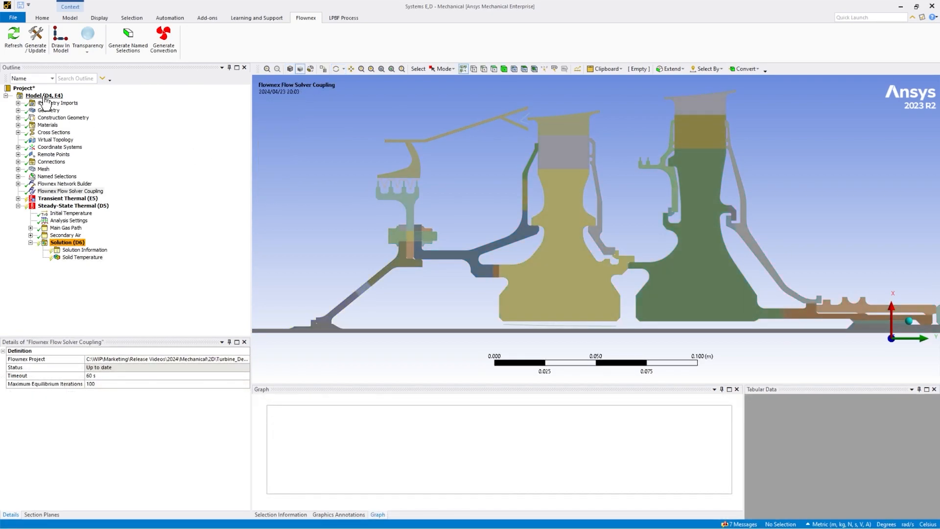
pyautogui.rightClick(43, 96)
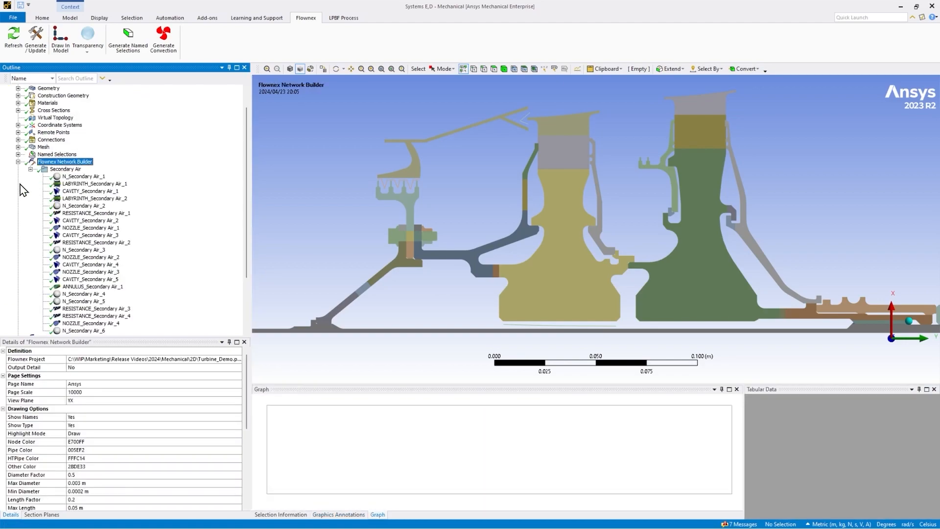
pyautogui.rightClick(64, 147)
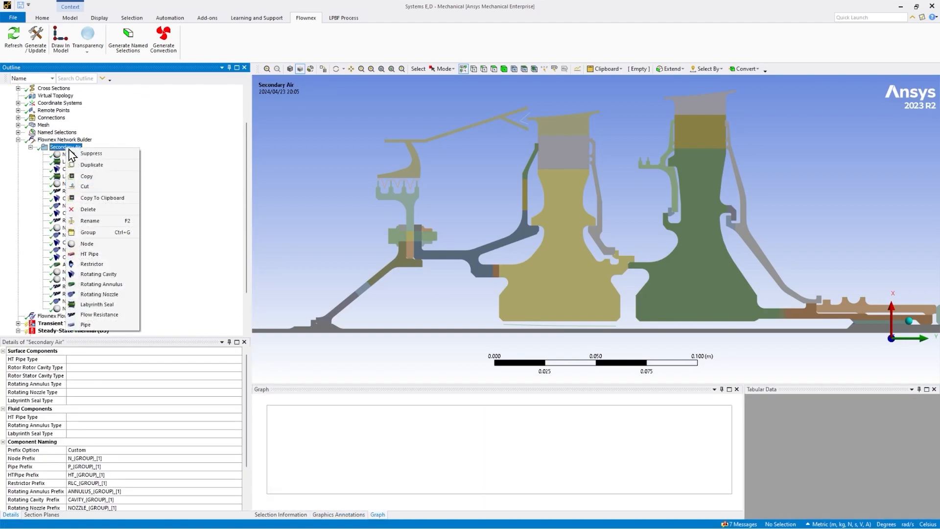
pyautogui.moveTo(53, 157)
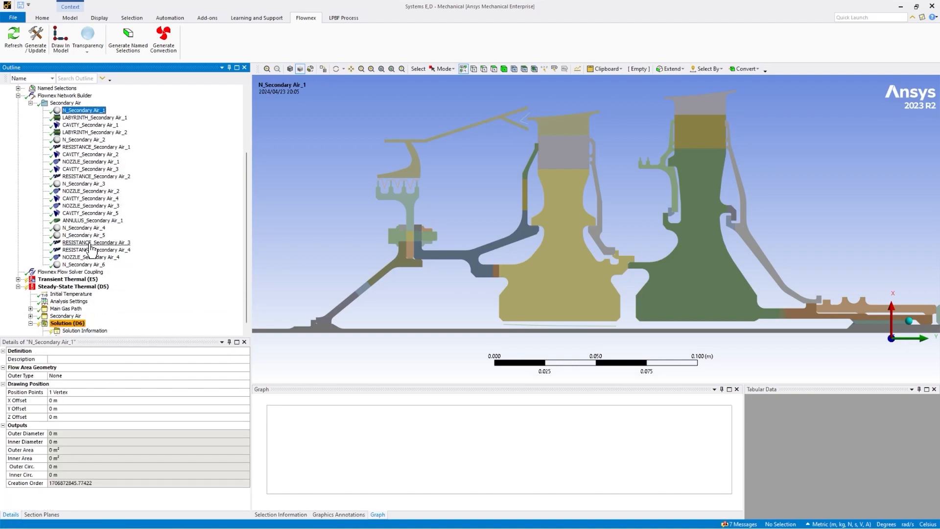
# Add a four-tooth labyrinth seal to Secondary Air, picking tooth pitch vertices and 33 surface edges
pyautogui.click(70, 272)
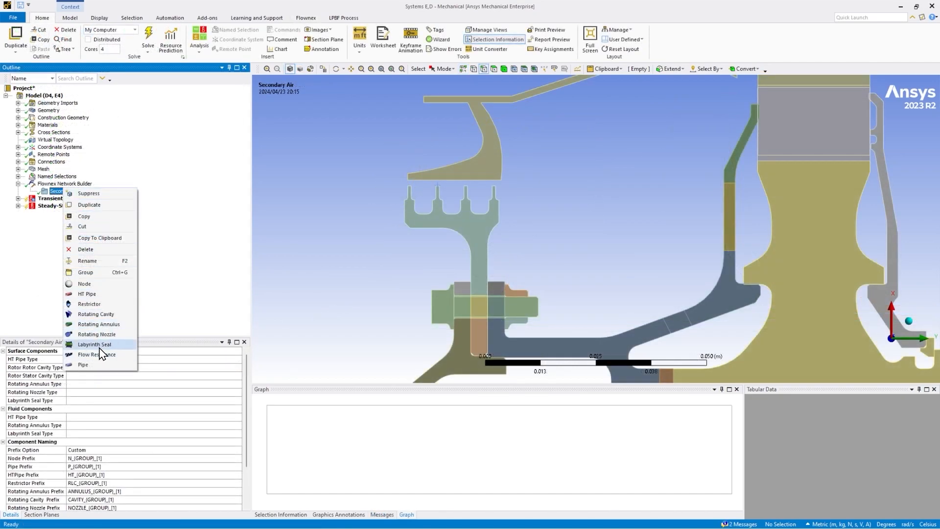
pyautogui.click(94, 344)
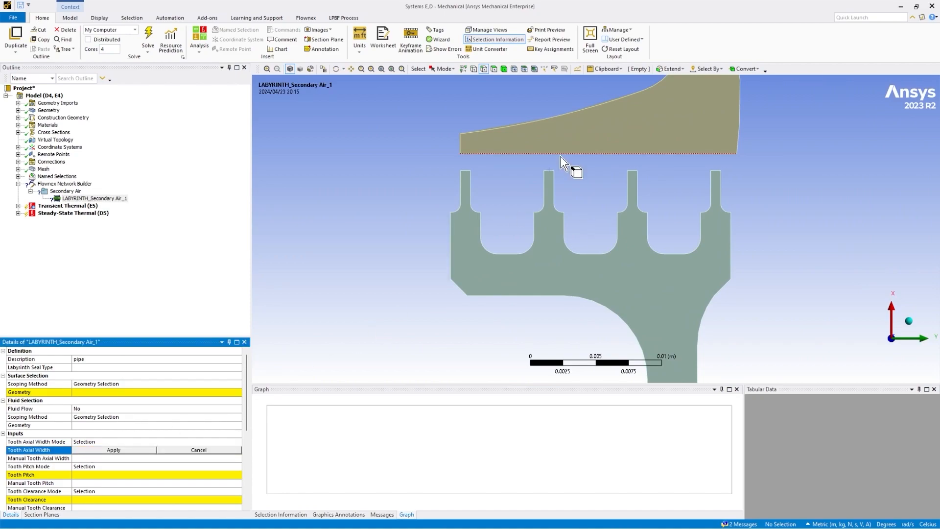
pyautogui.moveTo(551, 176)
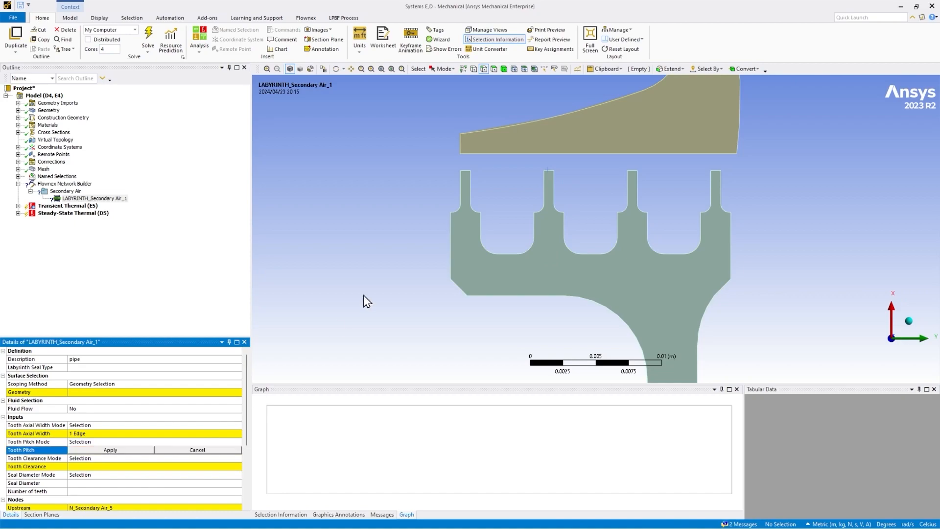
pyautogui.click(627, 172)
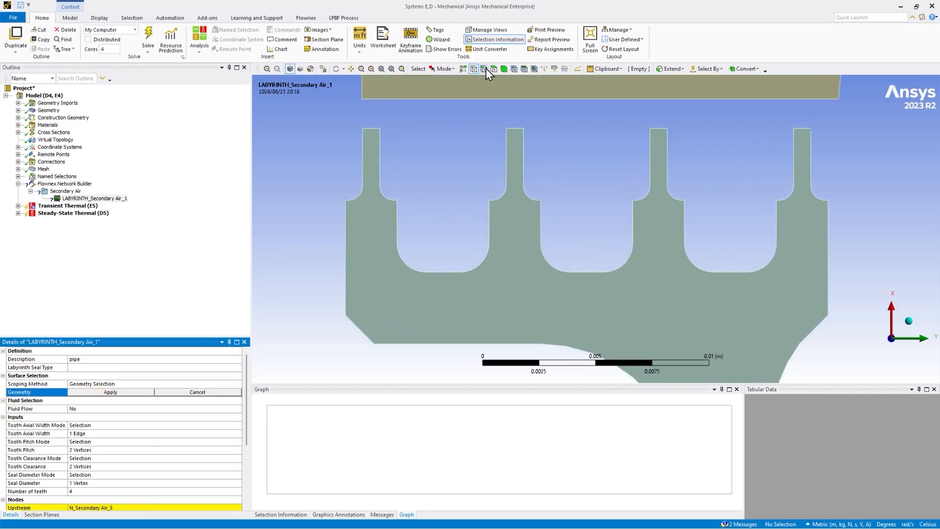
pyautogui.click(471, 271)
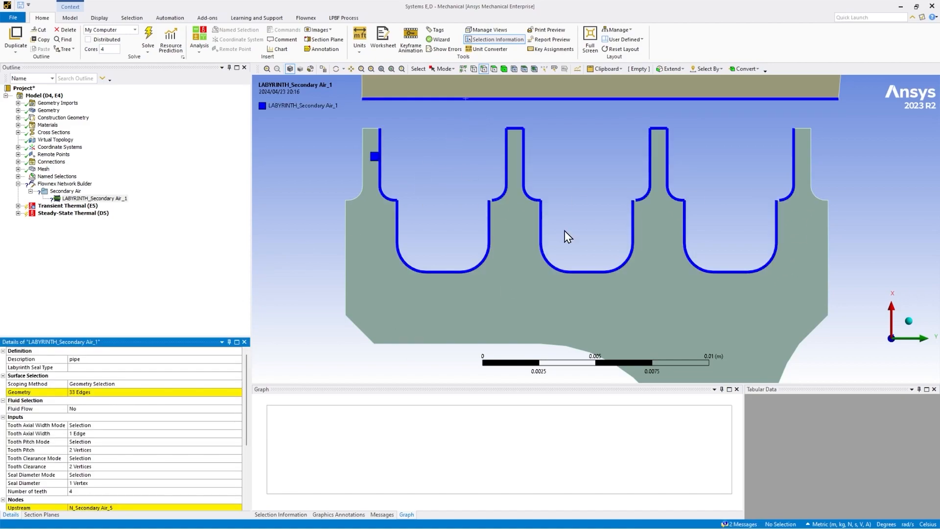
# Draw the Secondary Air network onto the turbine cross-section
pyautogui.click(66, 147)
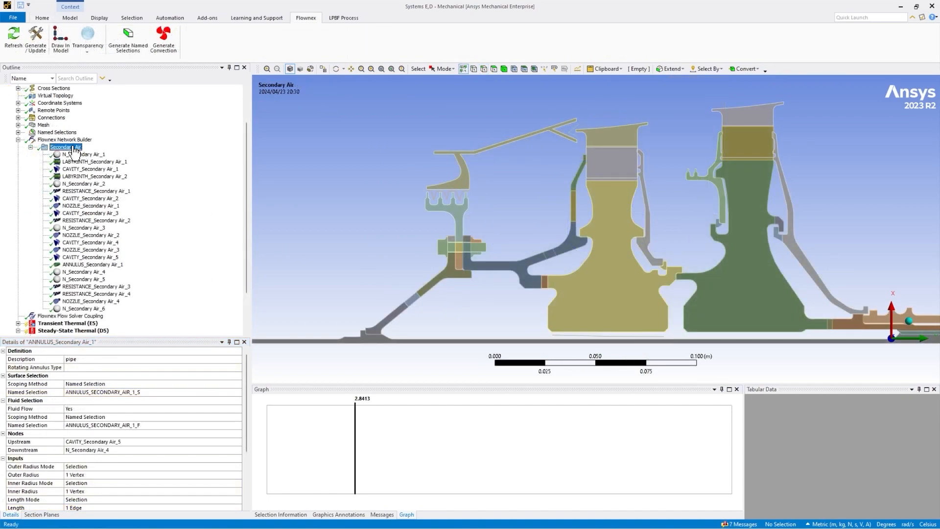
pyautogui.click(65, 147)
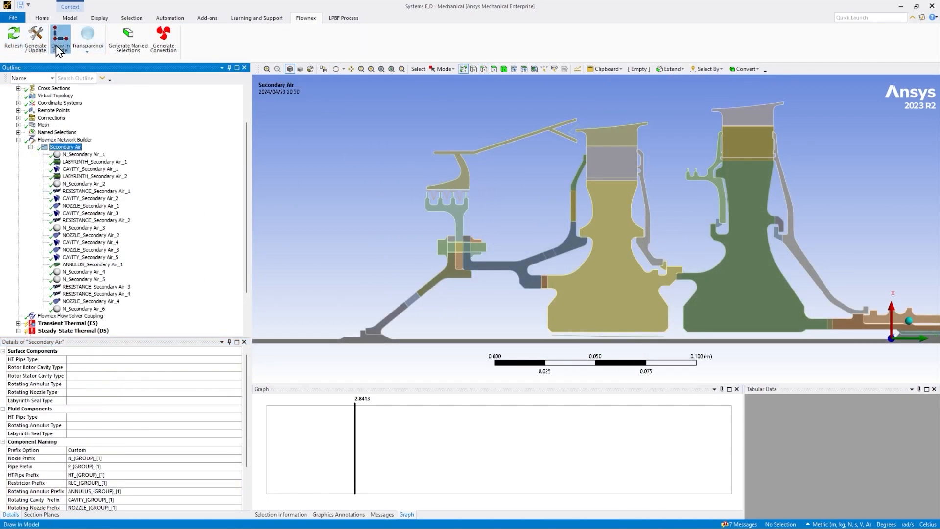
pyautogui.click(59, 40)
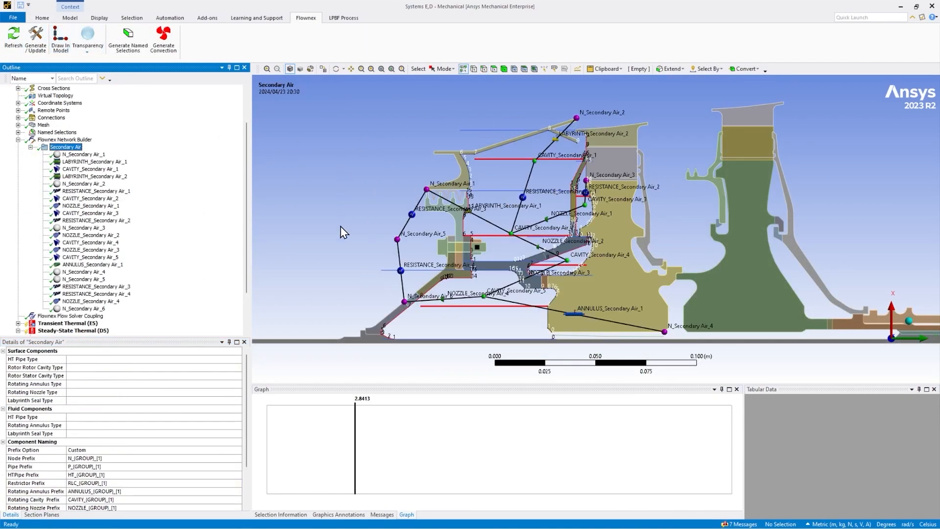
pyautogui.moveTo(78, 312)
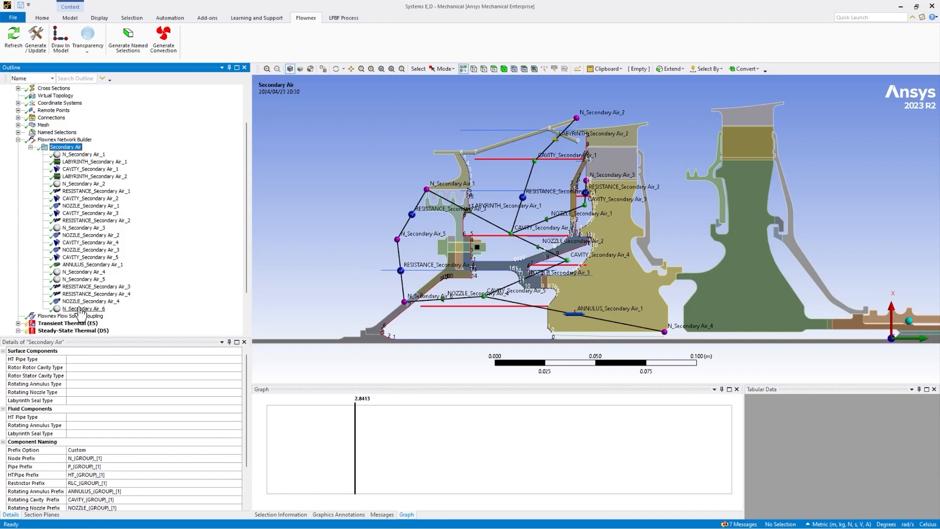
# Locate CAVITY_1, CAVITY_2, NOZZLE_1 and ANNULUS_1 on the model, then switch to Flownex
pyautogui.click(91, 169)
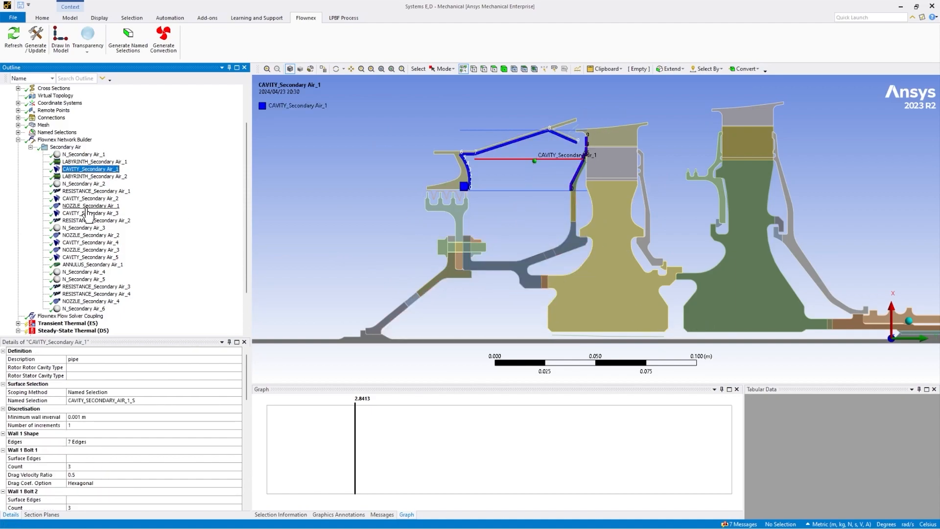
pyautogui.click(90, 199)
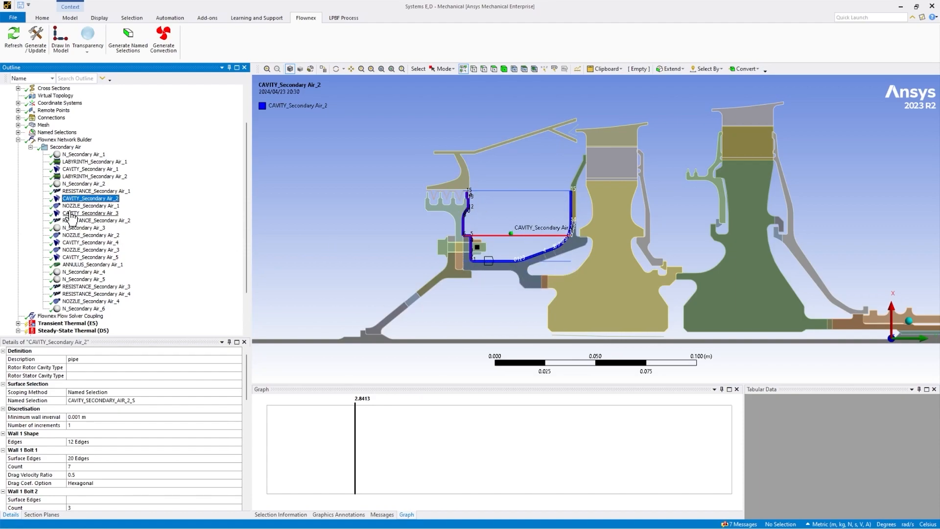
pyautogui.click(89, 206)
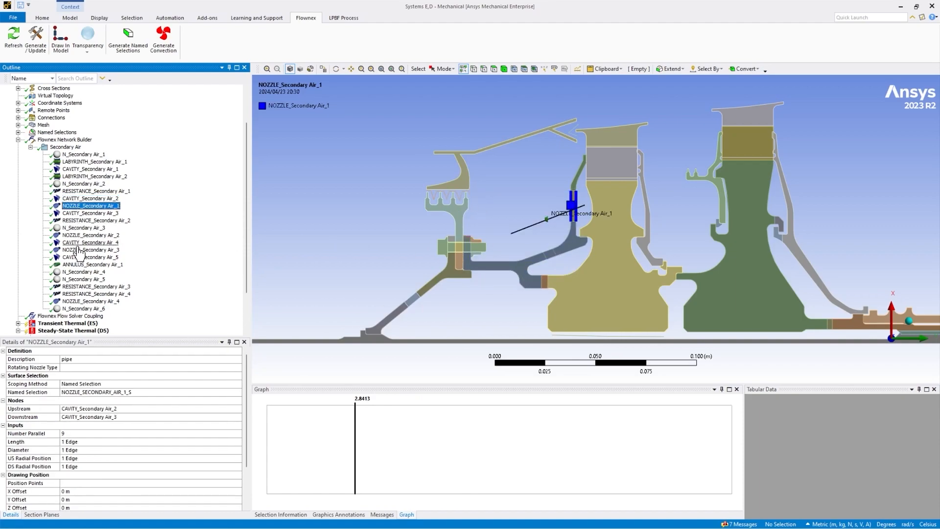
pyautogui.click(93, 264)
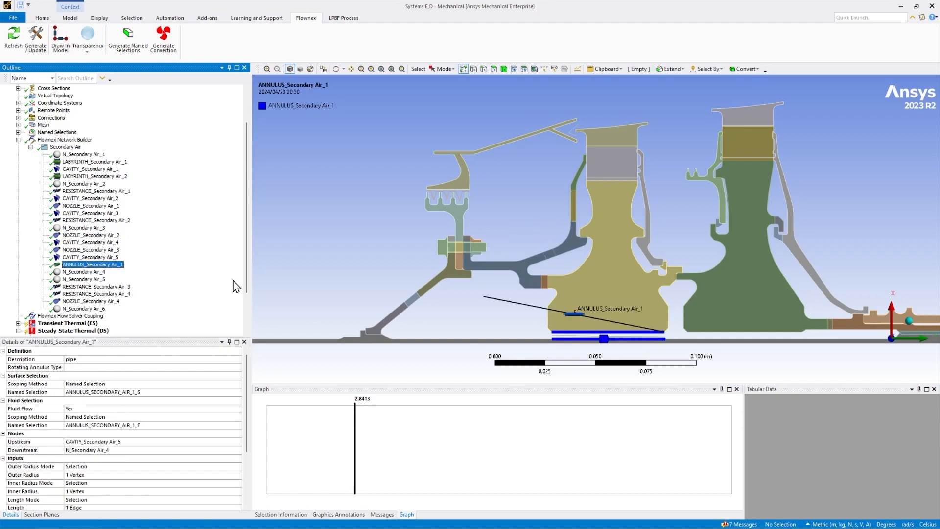
pyautogui.moveTo(115, 72)
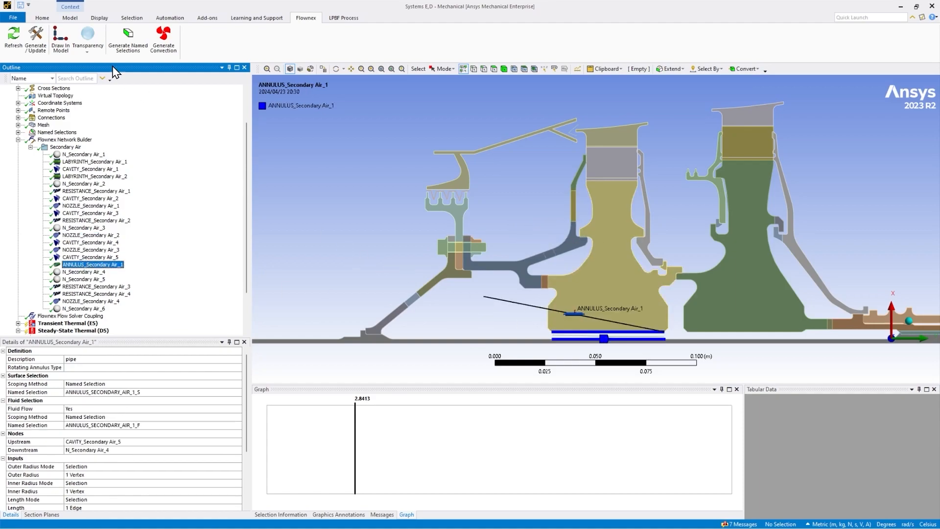
pyautogui.click(35, 39)
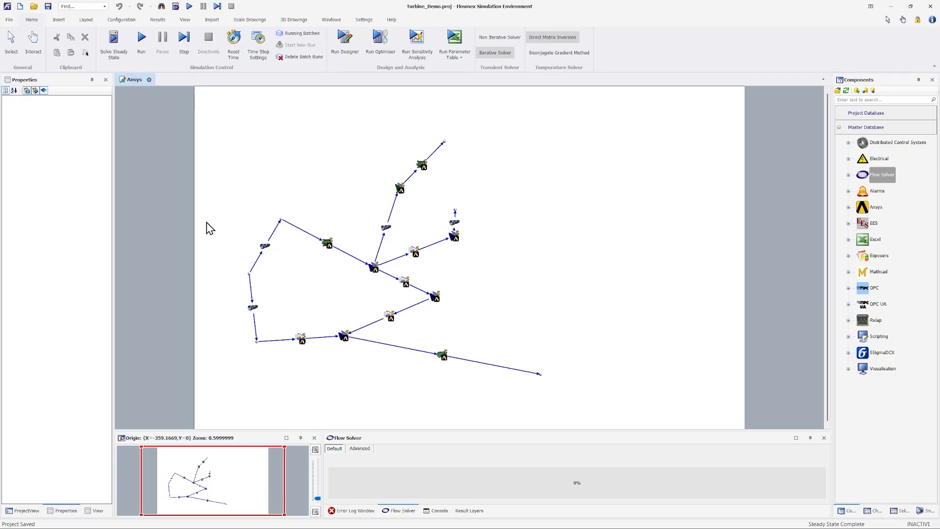
pyautogui.moveTo(326, 85)
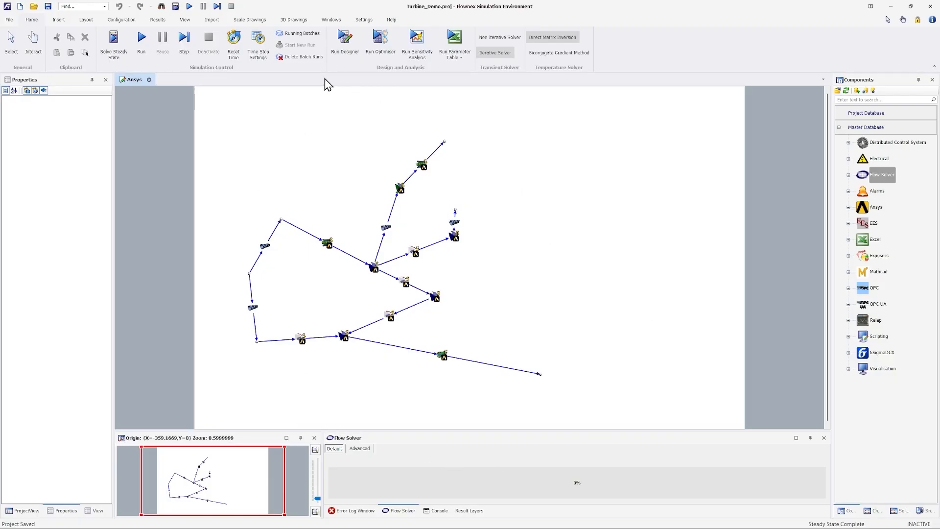
pyautogui.moveTo(327, 251)
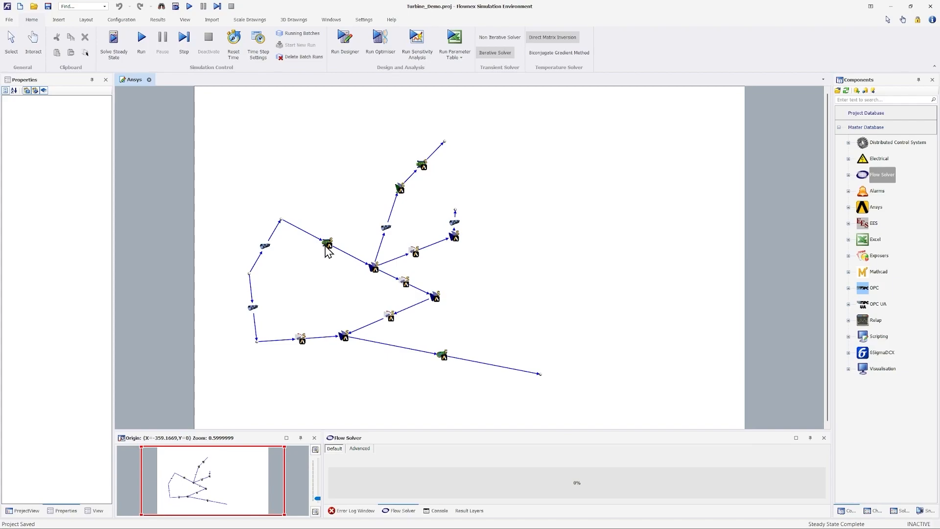
# Review LABYRINTH_Secondary Air_1's tooth pitch, tooth clearance and named selection in Properties
pyautogui.click(328, 243)
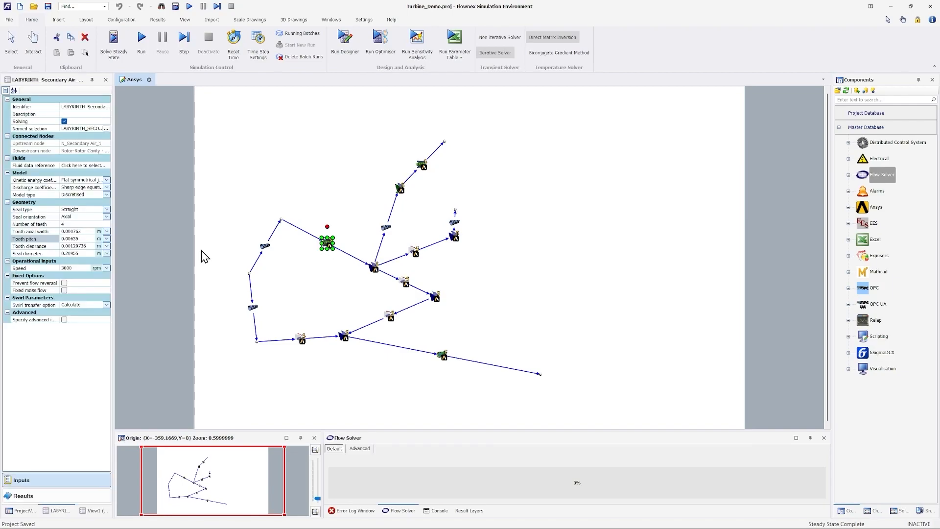
pyautogui.click(32, 246)
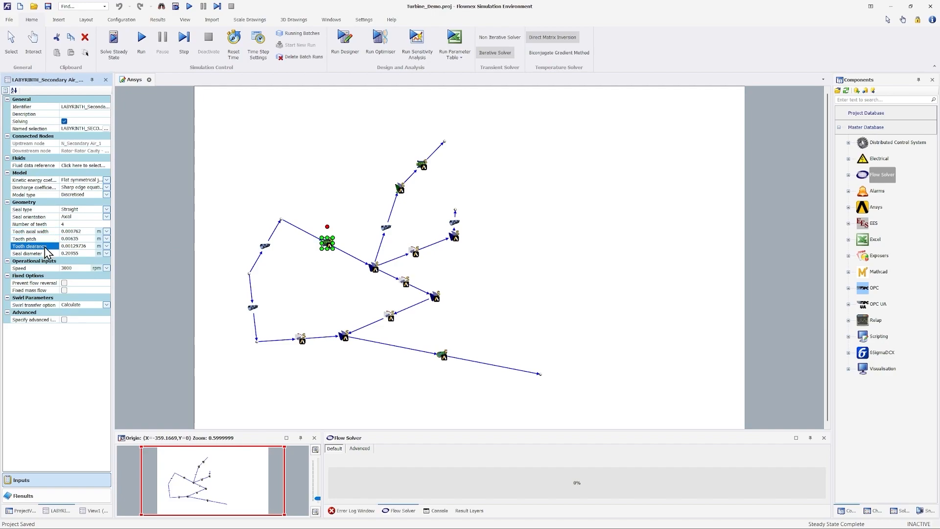
pyautogui.click(27, 253)
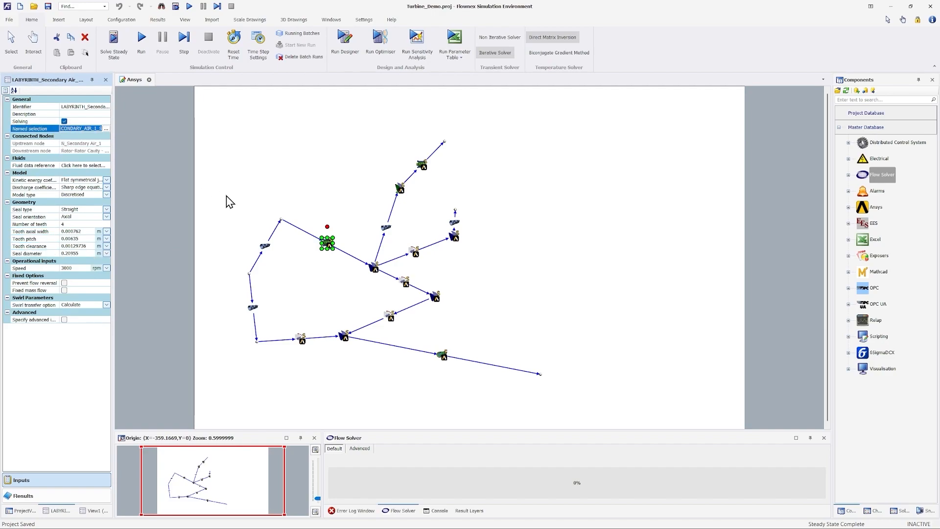
pyautogui.click(372, 268)
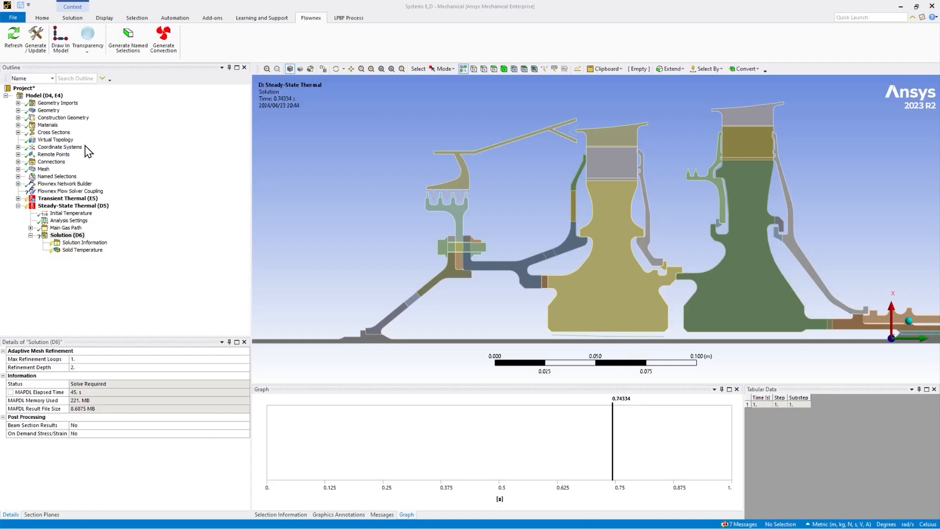
# Show the coupling details: modified status, 60 s timeout and 100 equilibrium iterations
pyautogui.rightClick(43, 95)
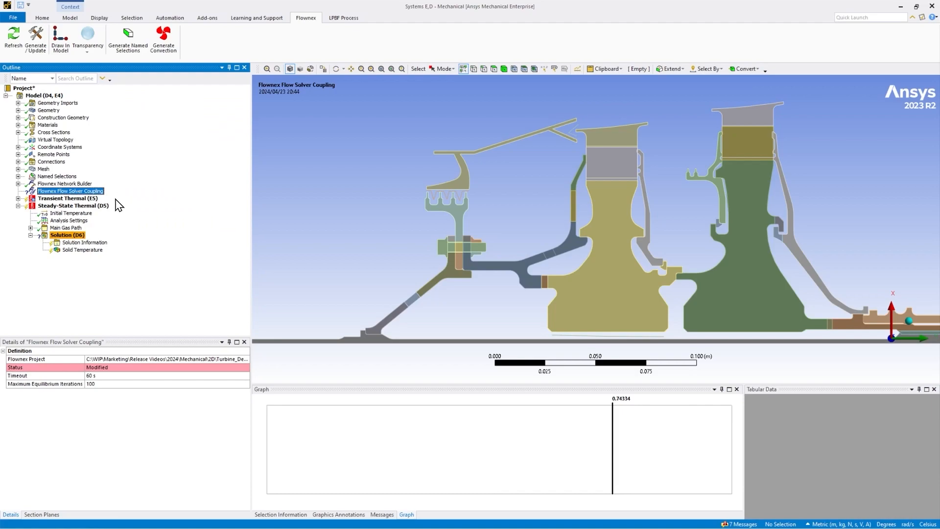
# Generate Flownex convection loads for the Steady-State Thermal analysis
pyautogui.click(163, 36)
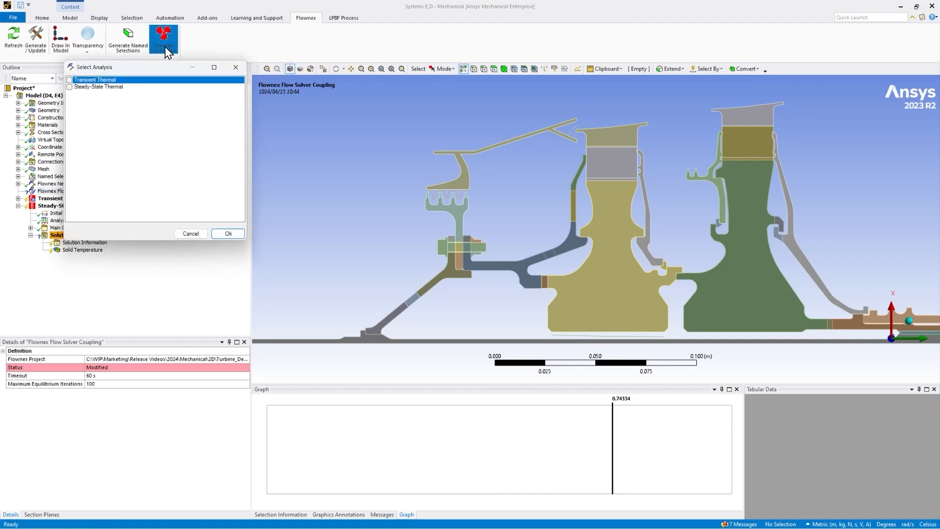
pyautogui.click(98, 86)
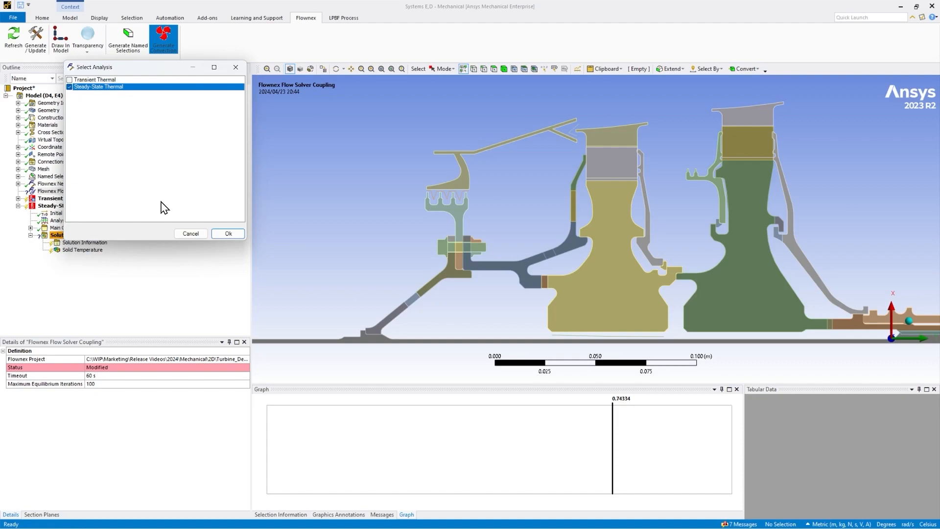
pyautogui.click(228, 233)
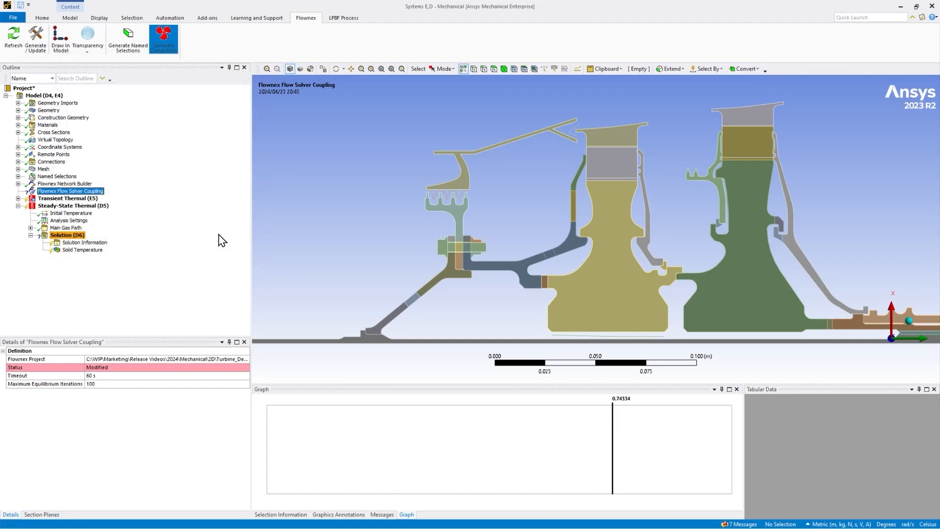
# Inspect the NOZZLE_SECONDARY_AIR_2, CAVITY_SECONDARY_AIR_3 and CAVITY_SECONDARY_AIR_1 convection loads
pyautogui.click(30, 235)
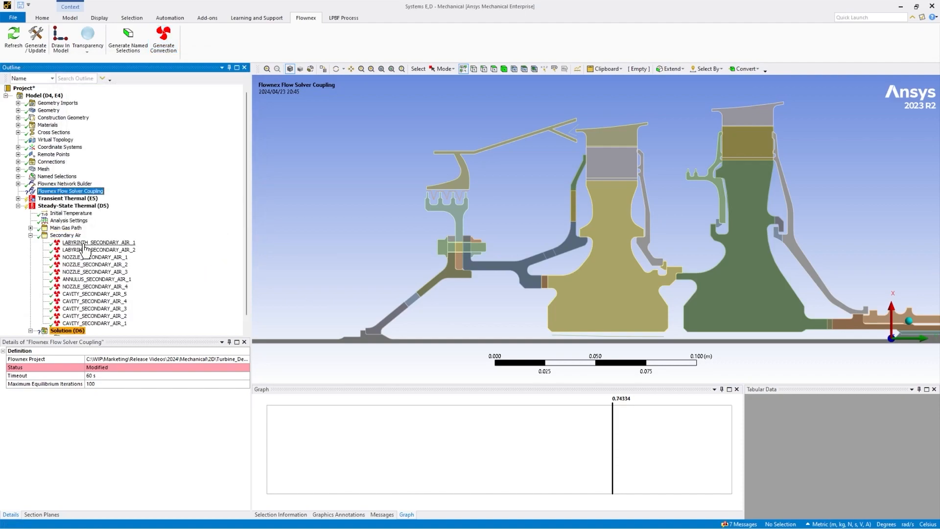
pyautogui.click(94, 251)
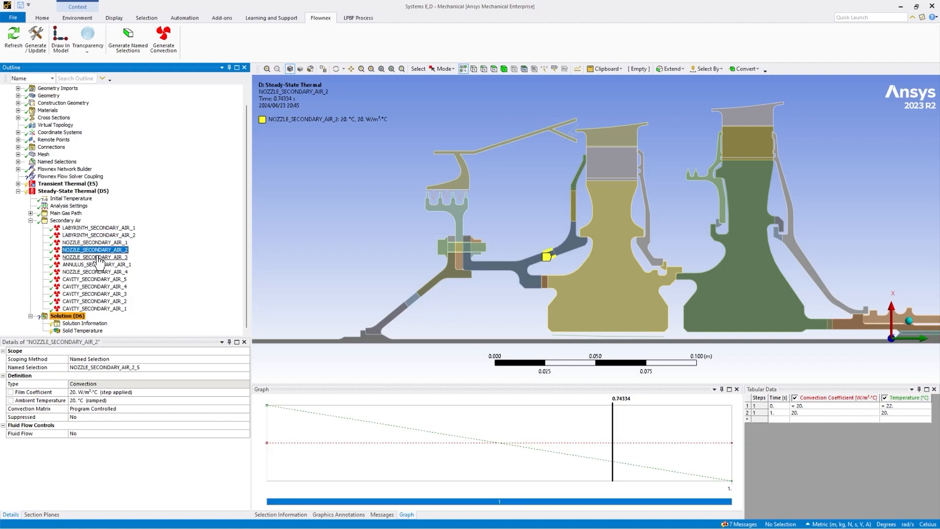
pyautogui.click(95, 293)
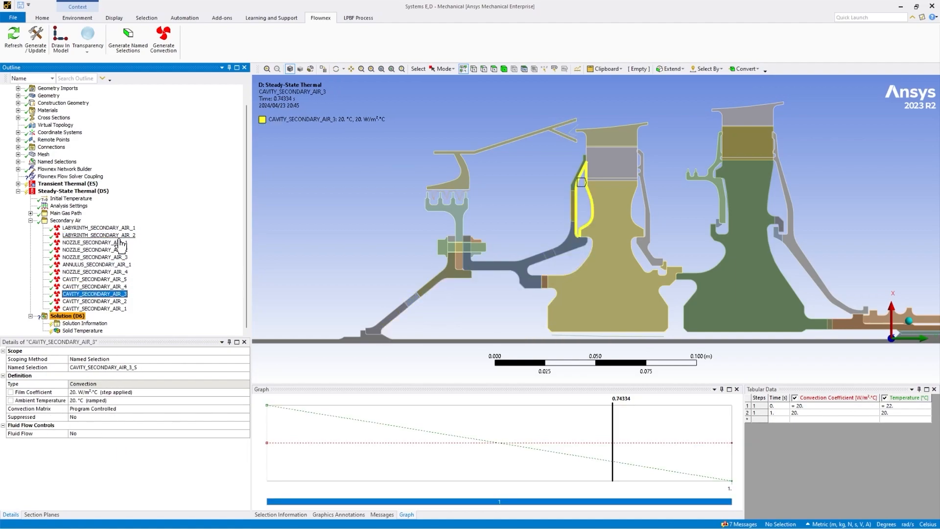
pyautogui.click(94, 308)
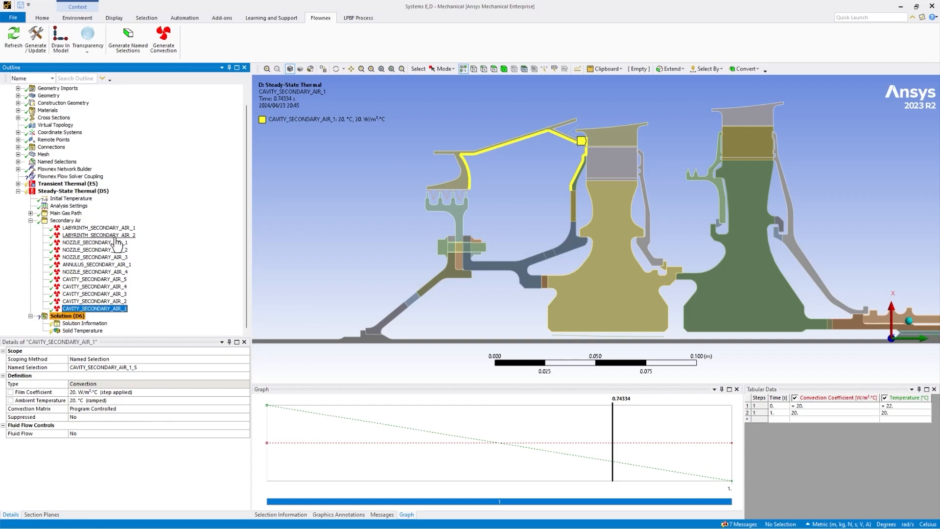
pyautogui.click(65, 235)
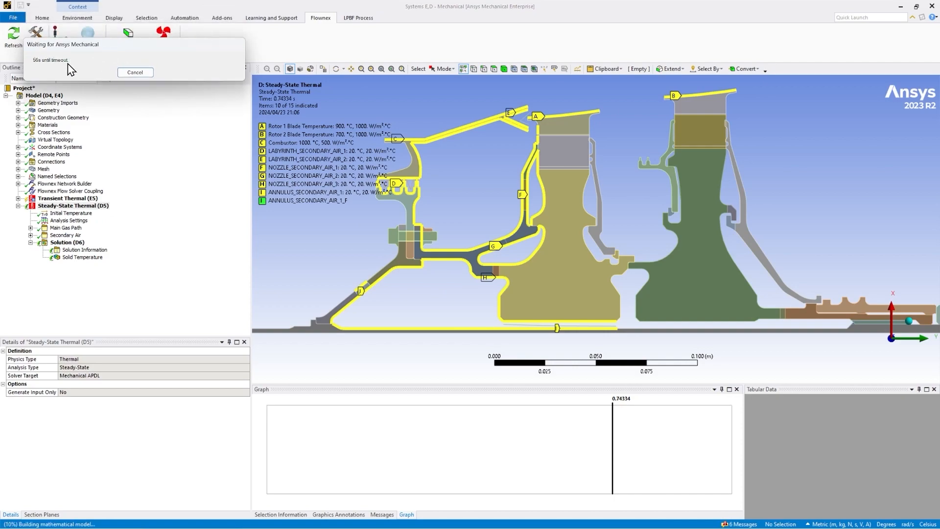
pyautogui.moveTo(85, 74)
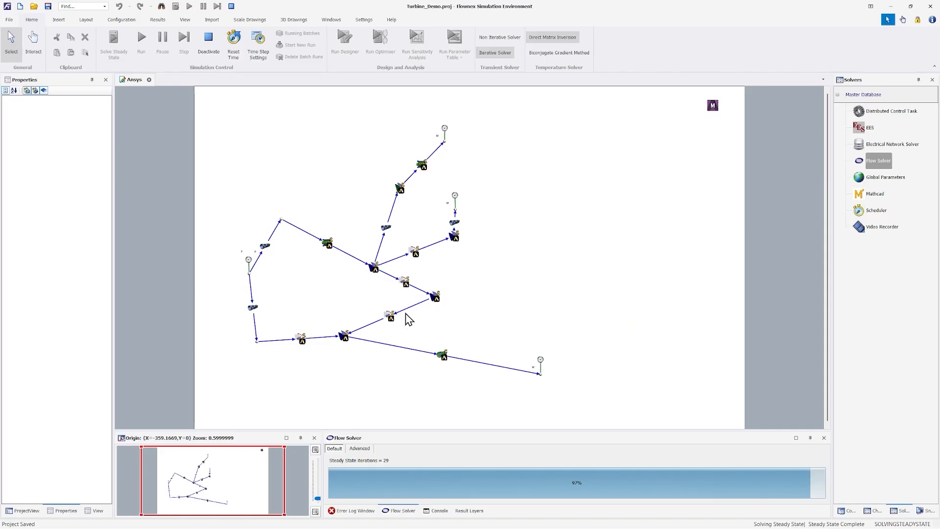
pyautogui.moveTo(400, 395)
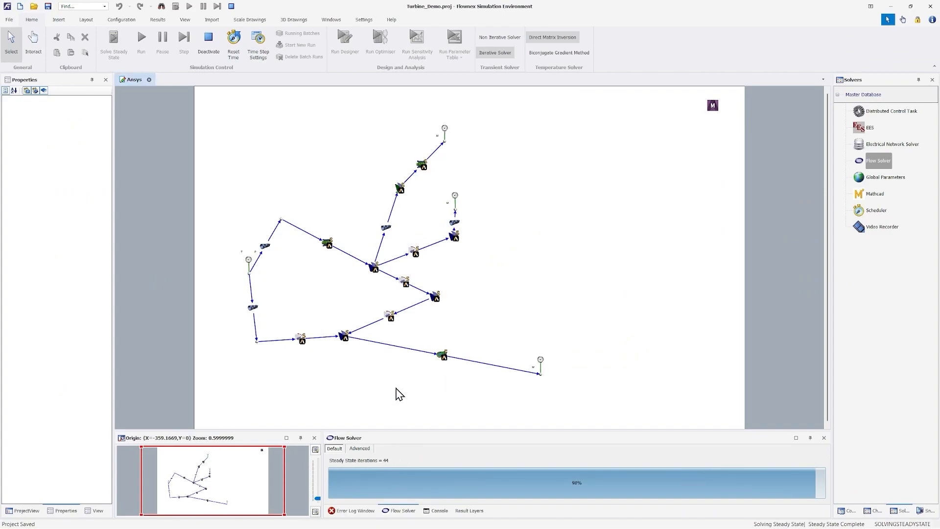
pyautogui.moveTo(540, 375)
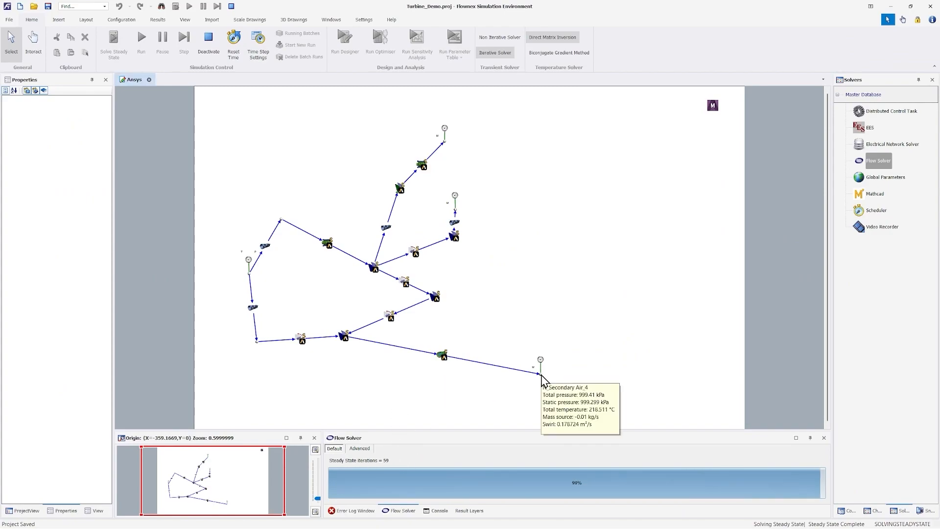
pyautogui.moveTo(546, 339)
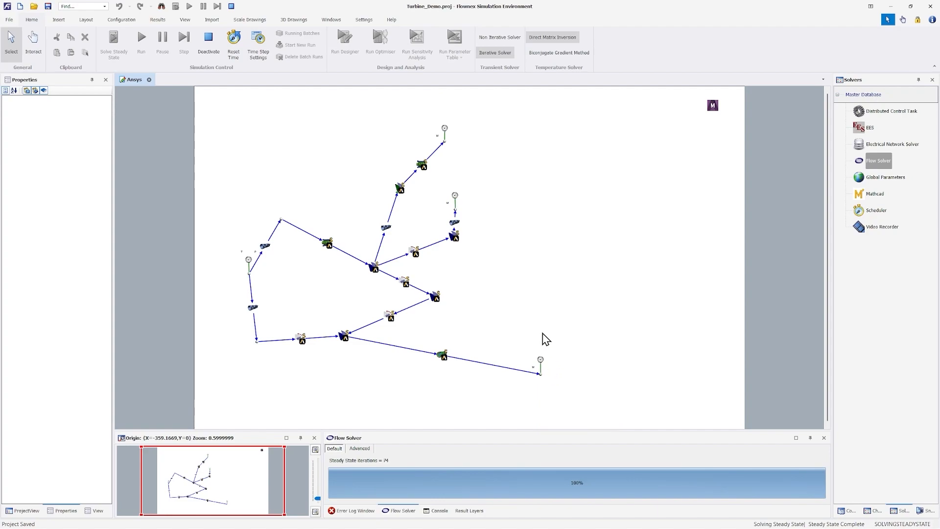
pyautogui.moveTo(506, 315)
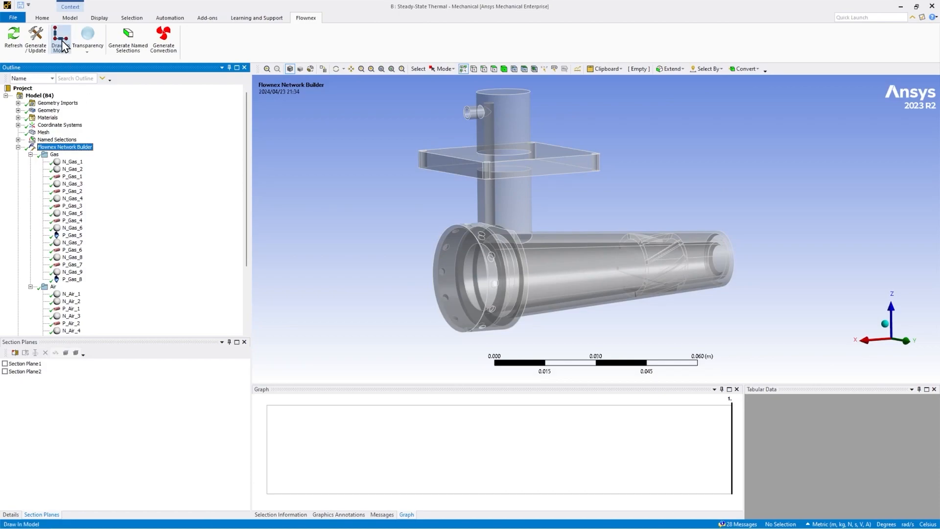
# Draw the network into the injector, inspect pipes P_Gas_2 and P_Air_4, then review Steady-State Thermal loads
pyautogui.click(59, 40)
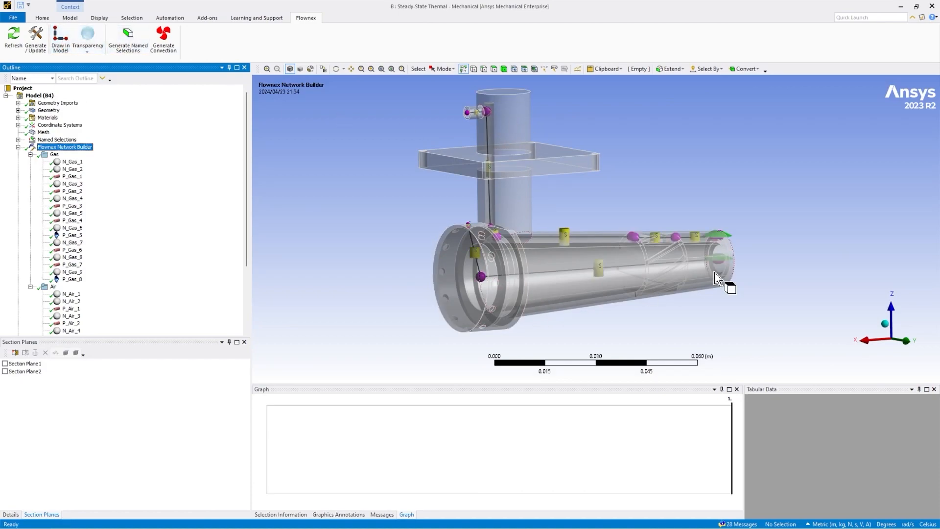
pyautogui.click(72, 190)
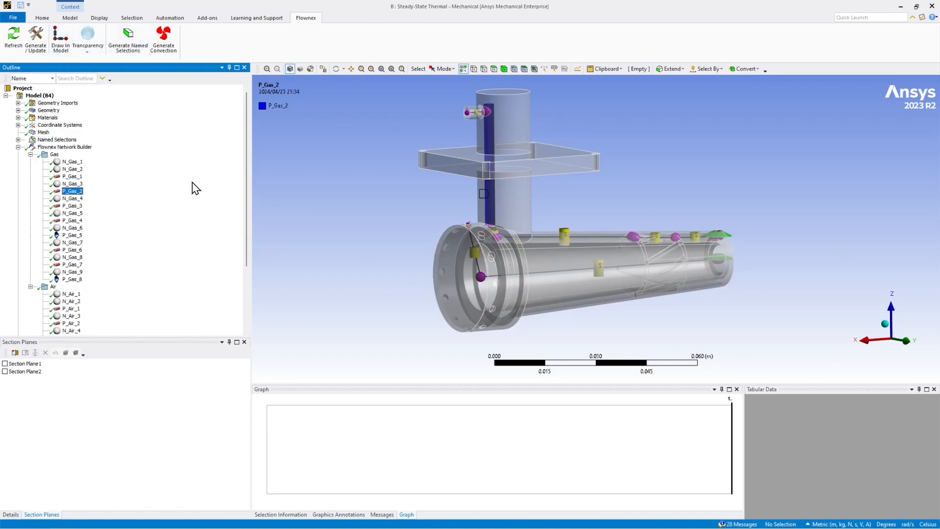
pyautogui.click(72, 279)
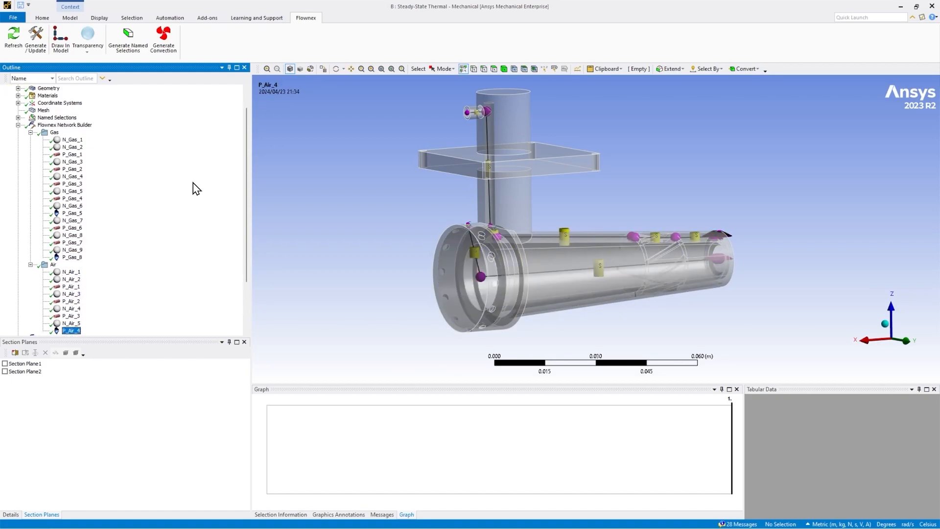
pyautogui.click(72, 278)
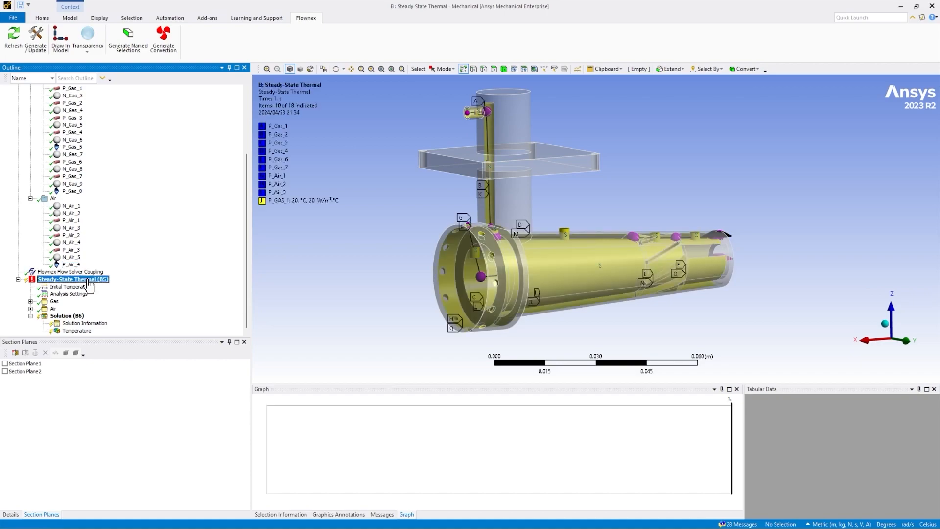
# Solve the Steady-State Thermal (B5) analysis from its context menu
pyautogui.rightClick(72, 279)
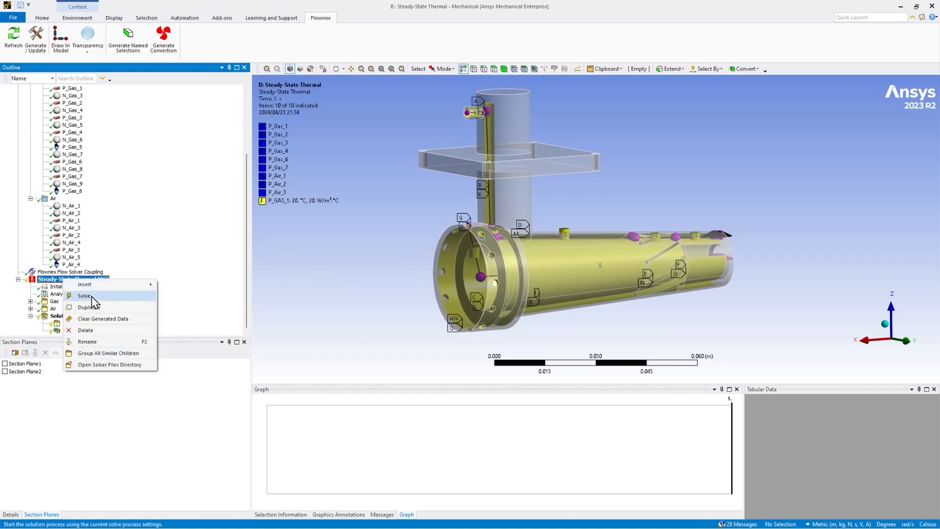
pyautogui.click(84, 295)
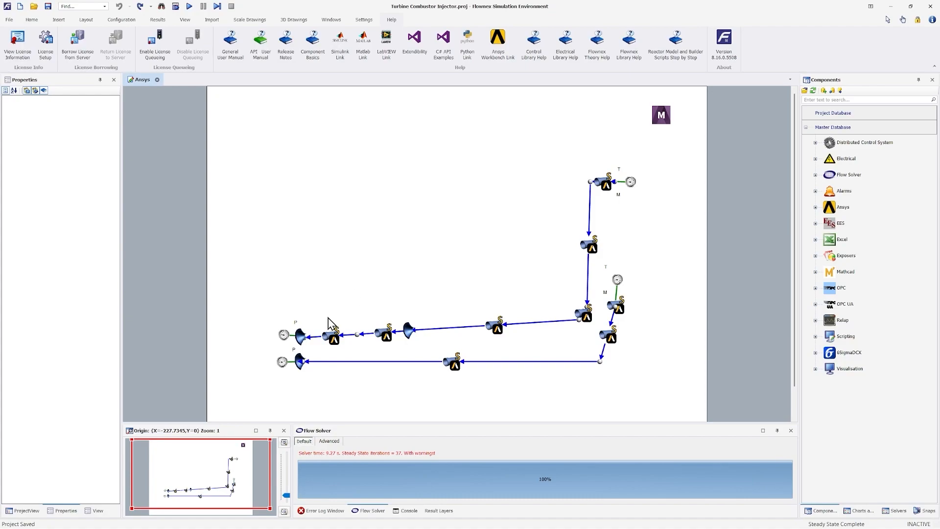
# Show P_Gas_7's flow element results: pressures, temperatures and velocities
pyautogui.click(331, 336)
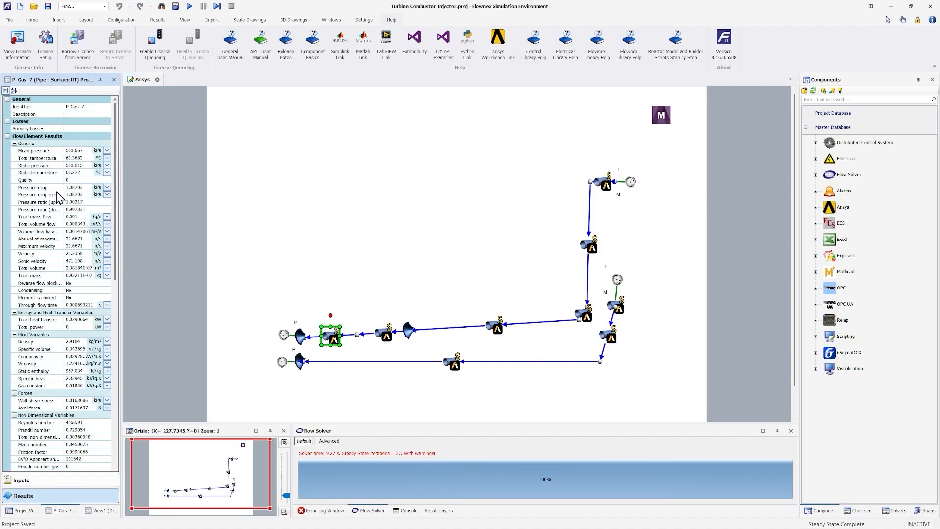
pyautogui.click(357, 333)
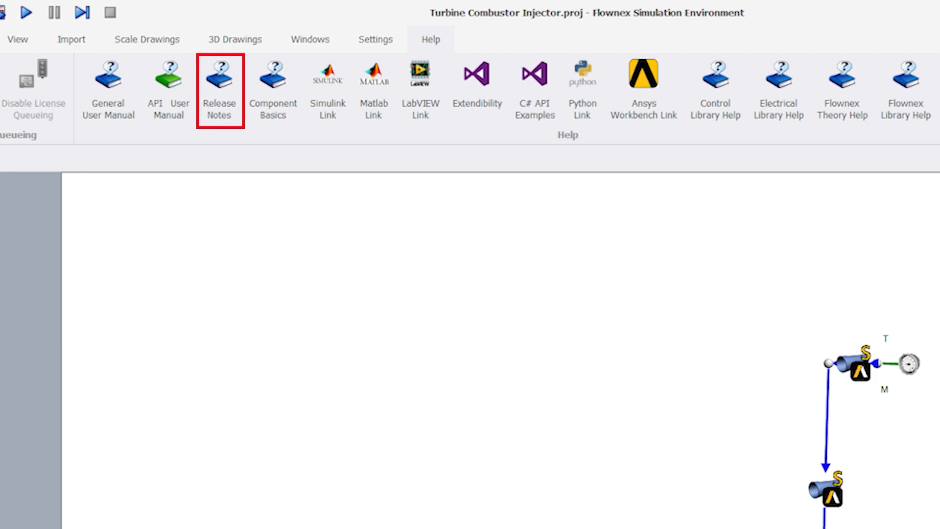
pyautogui.moveTo(108, 91)
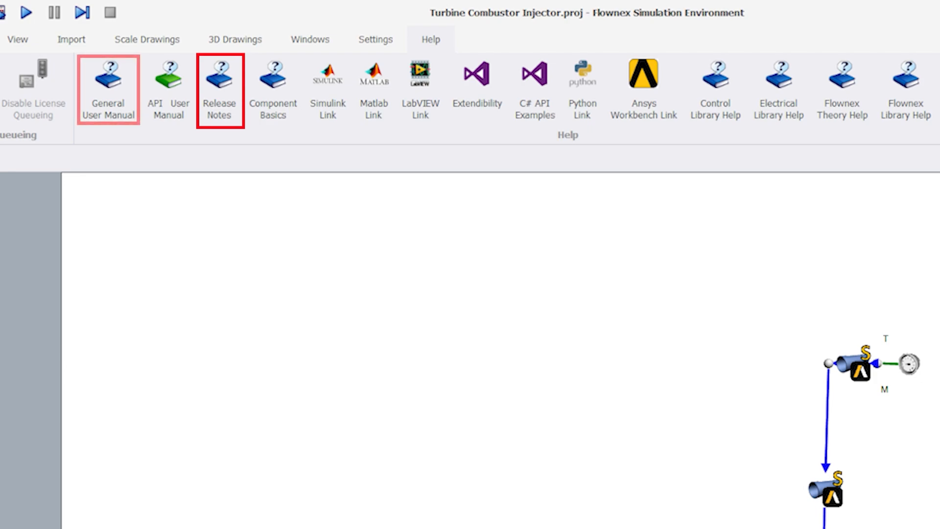